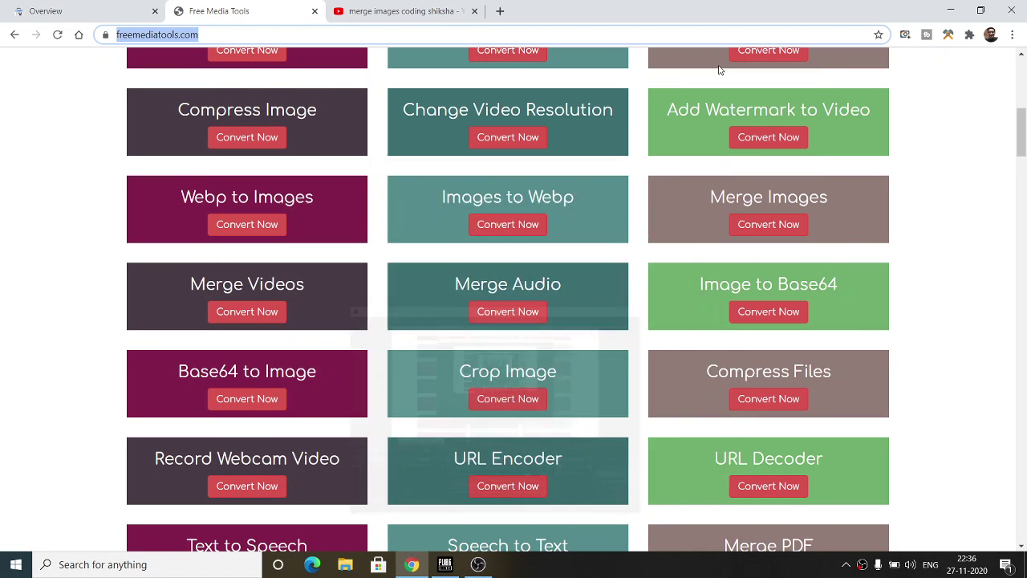
Step: Launch the Merge Images tool from the FreeMediaTools services list
scroll(up, 3)
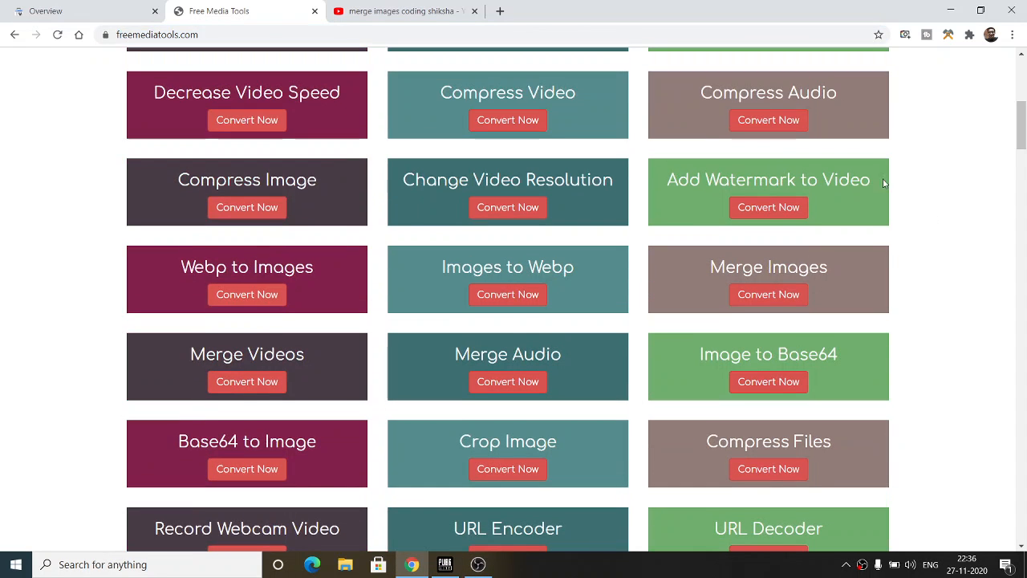
click(768, 294)
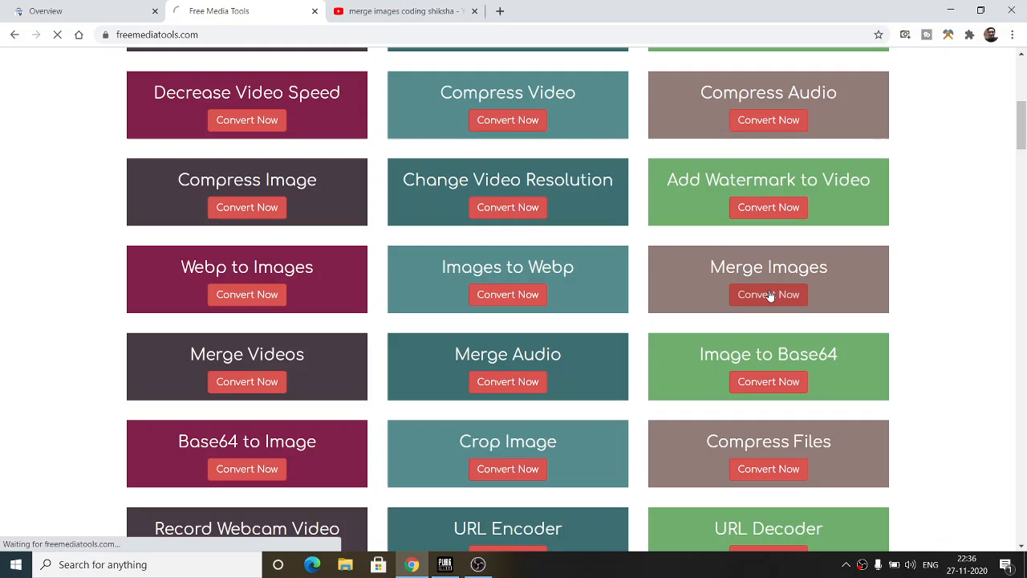
click(768, 295)
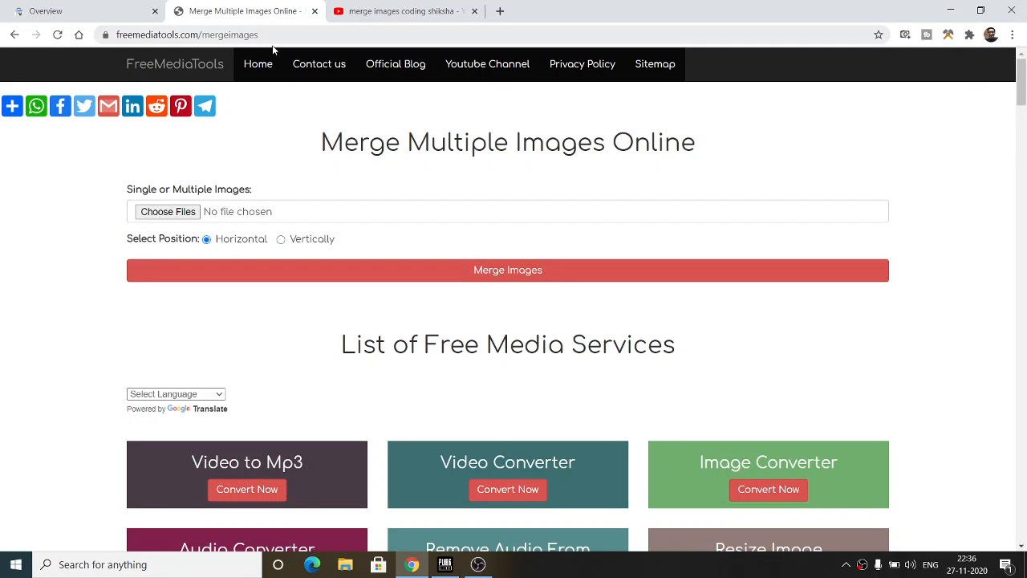
mouse_move(309, 101)
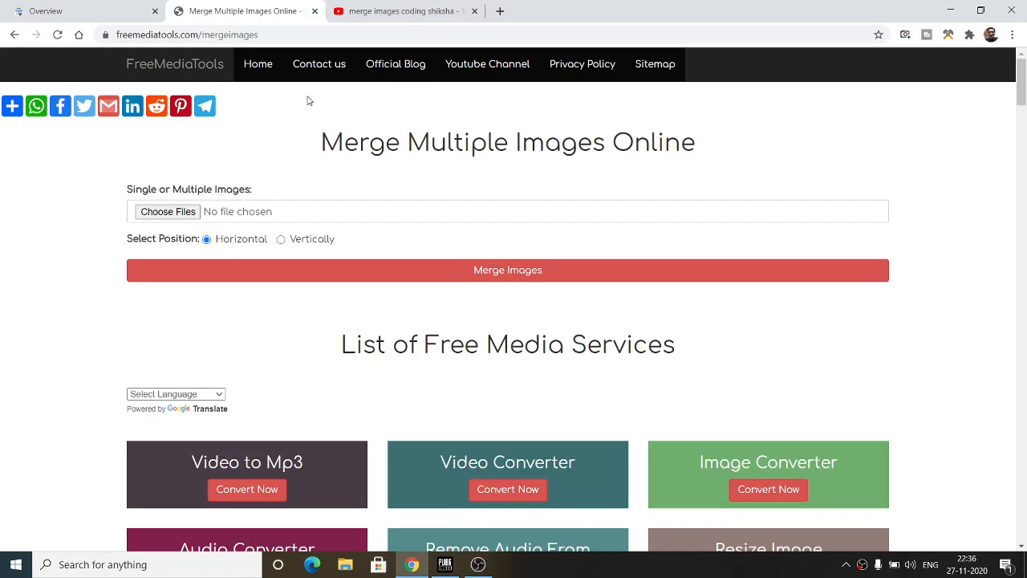
mouse_move(318, 136)
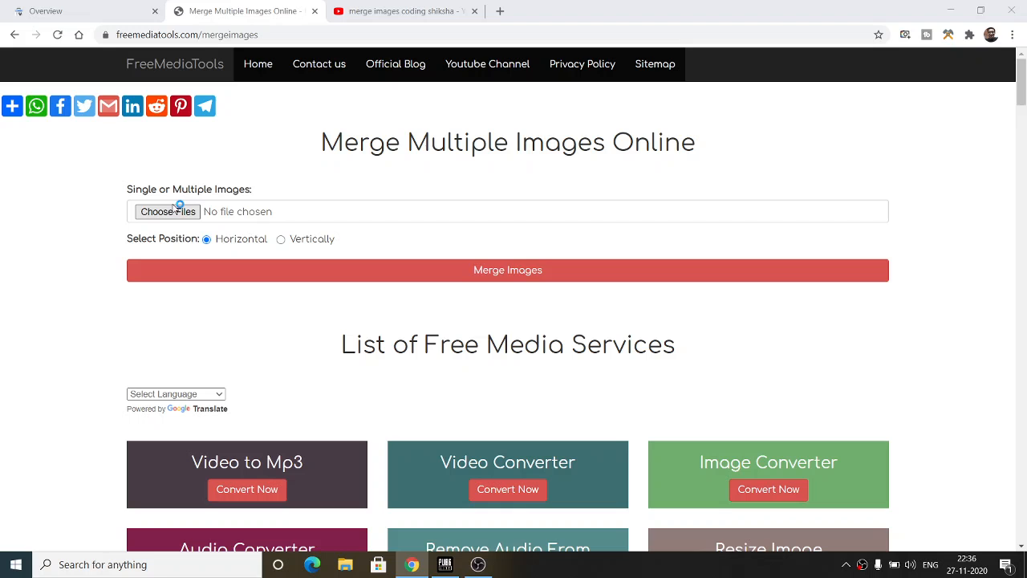
Step: Browse to the Documents > Lightshot folder in the file picker
click(167, 211)
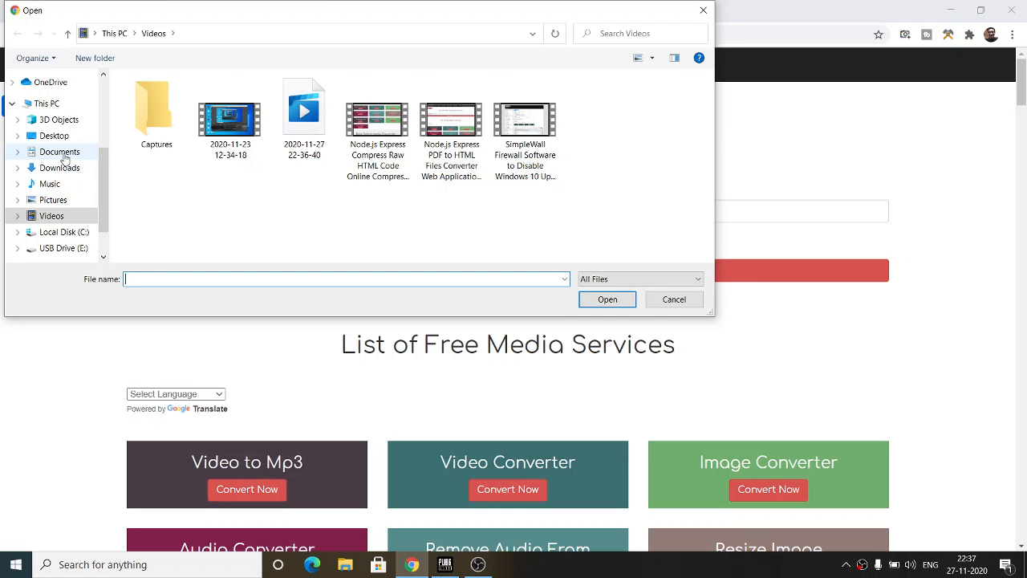
click(59, 151)
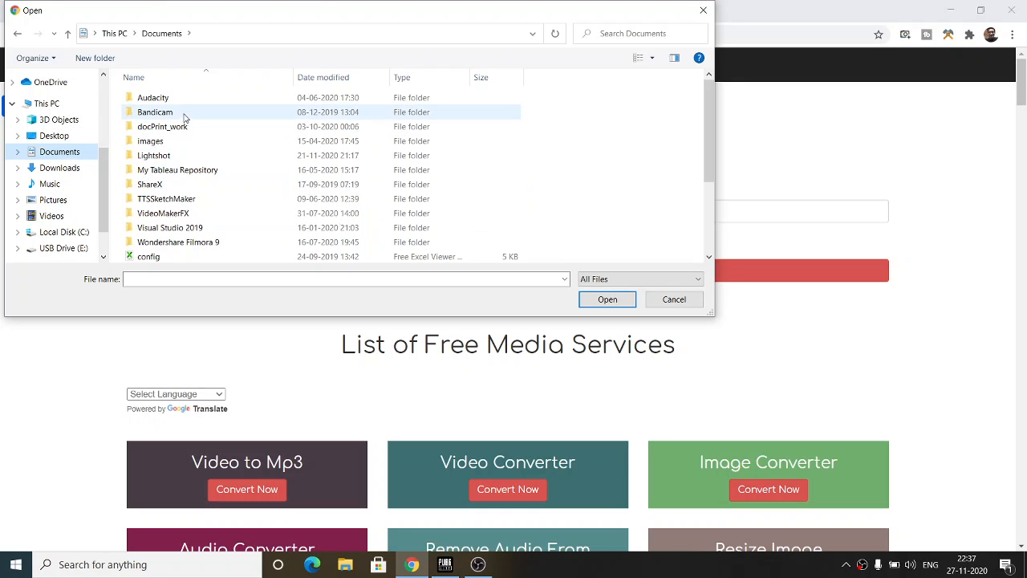
click(154, 155)
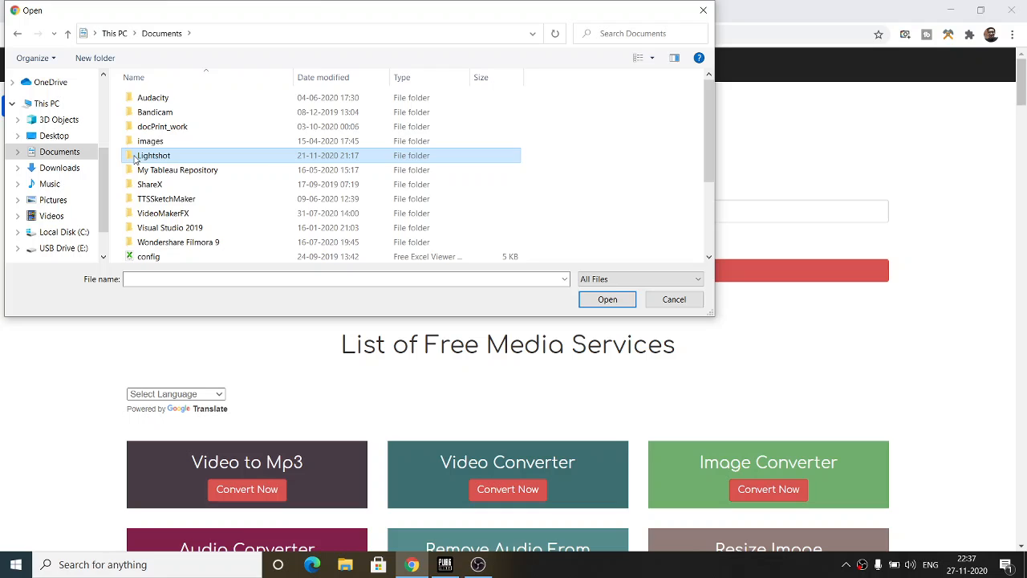
double_click(154, 155)
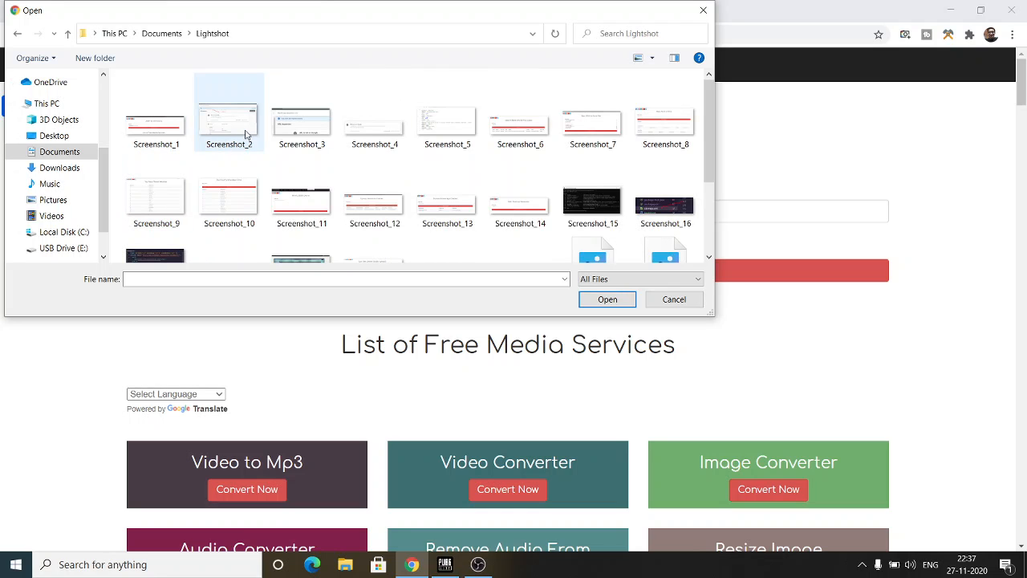
Step: Select Screenshot_2 through Screenshot_5 and load them into the form
click(229, 125)
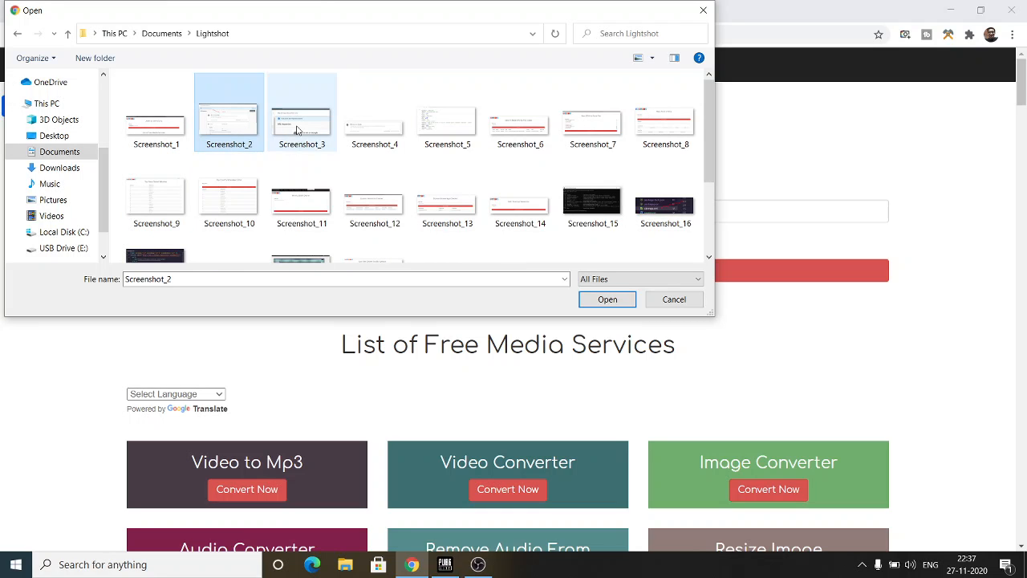
click(447, 120)
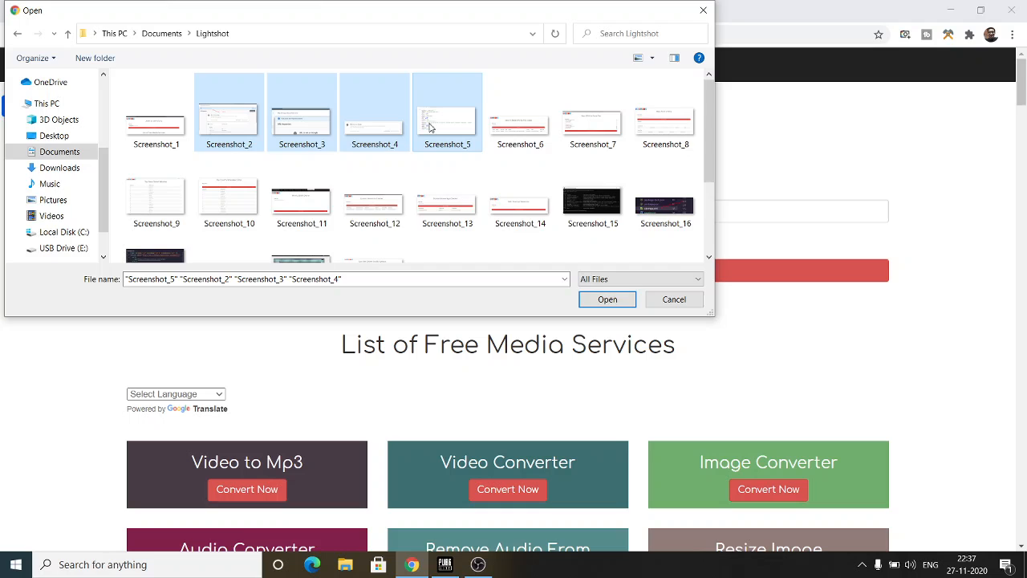
click(607, 300)
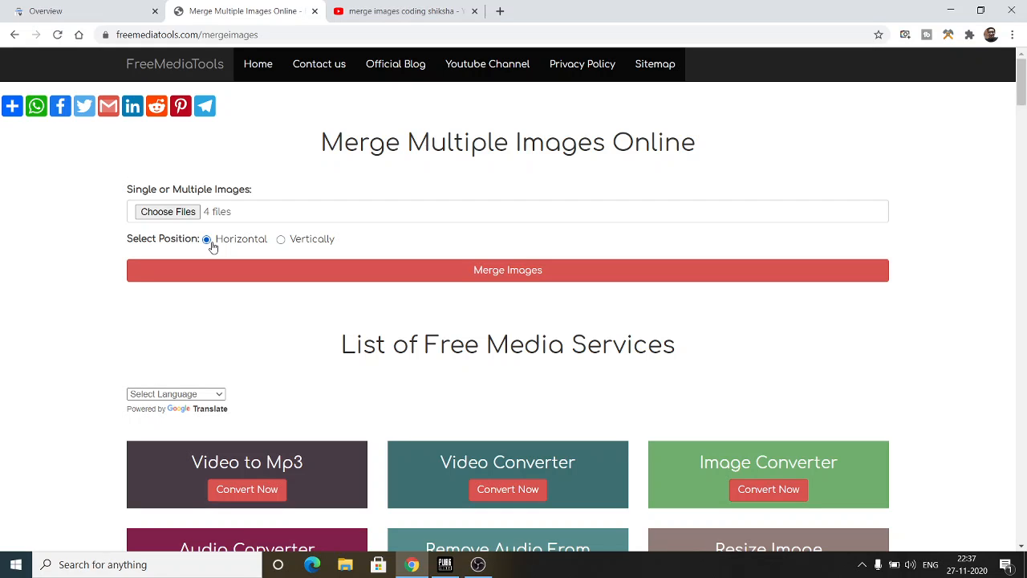
mouse_move(264, 277)
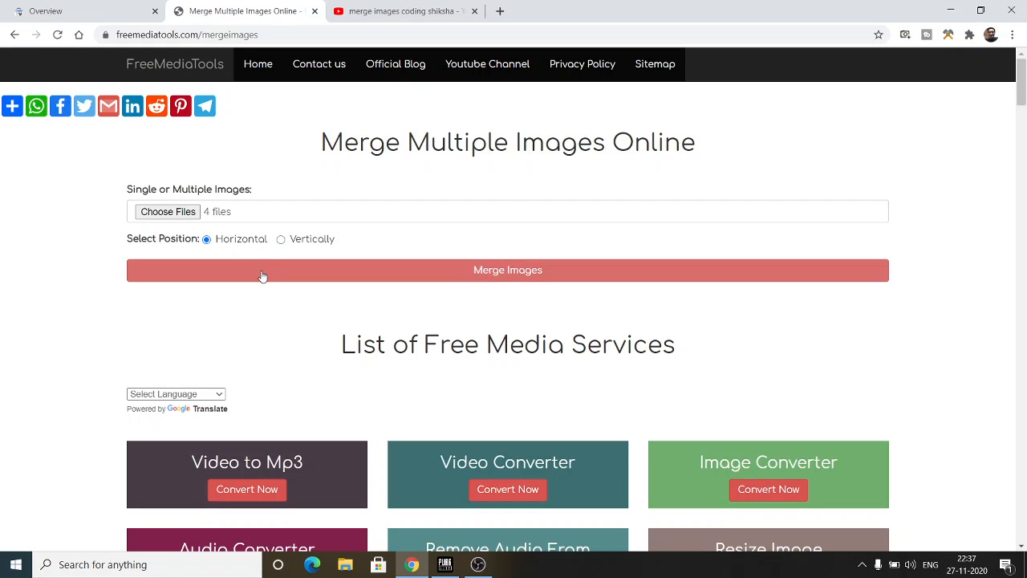
mouse_move(293, 275)
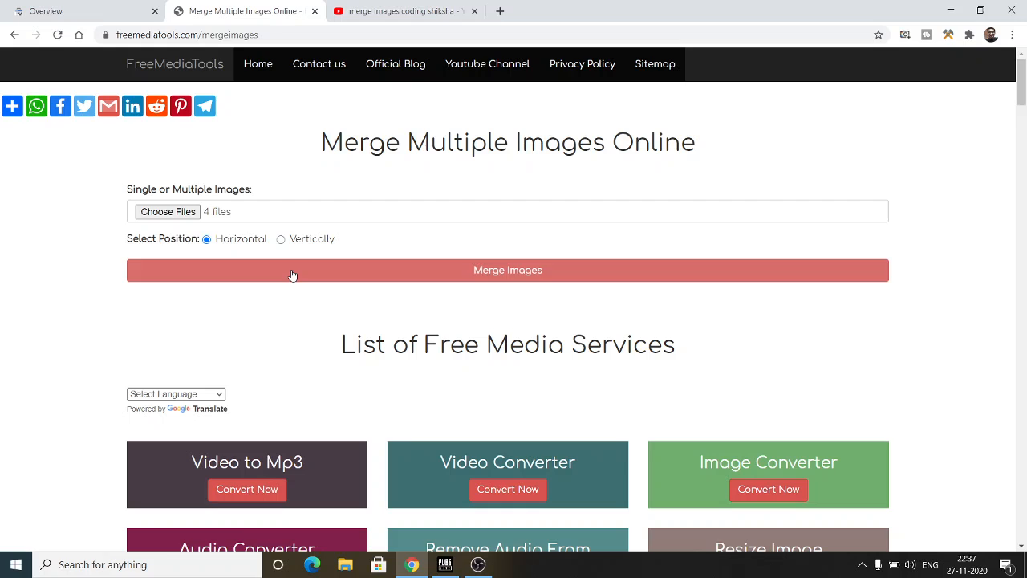
Step: Merge the four screenshots horizontally and open the downloaded PNG
click(507, 269)
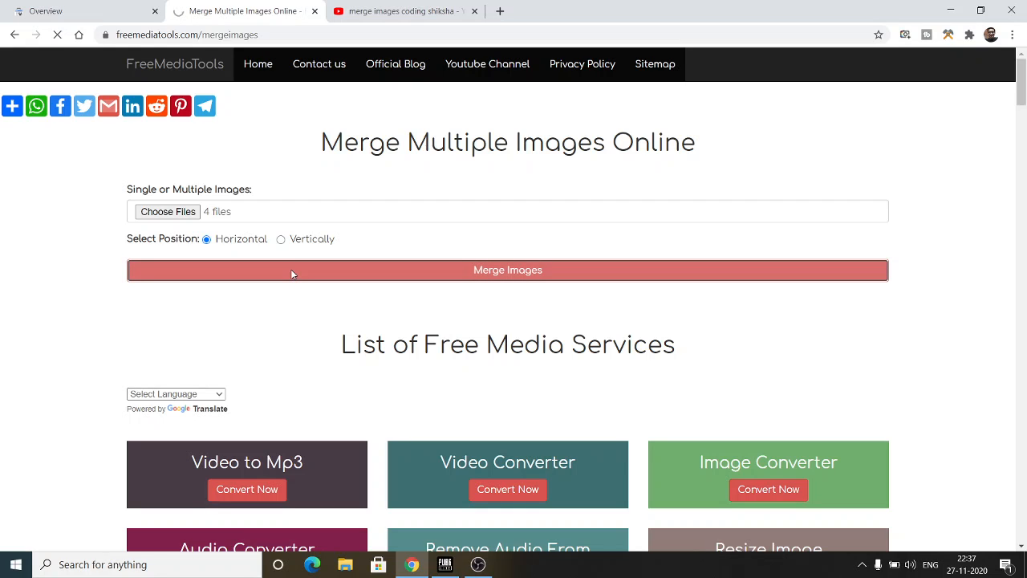
click(507, 270)
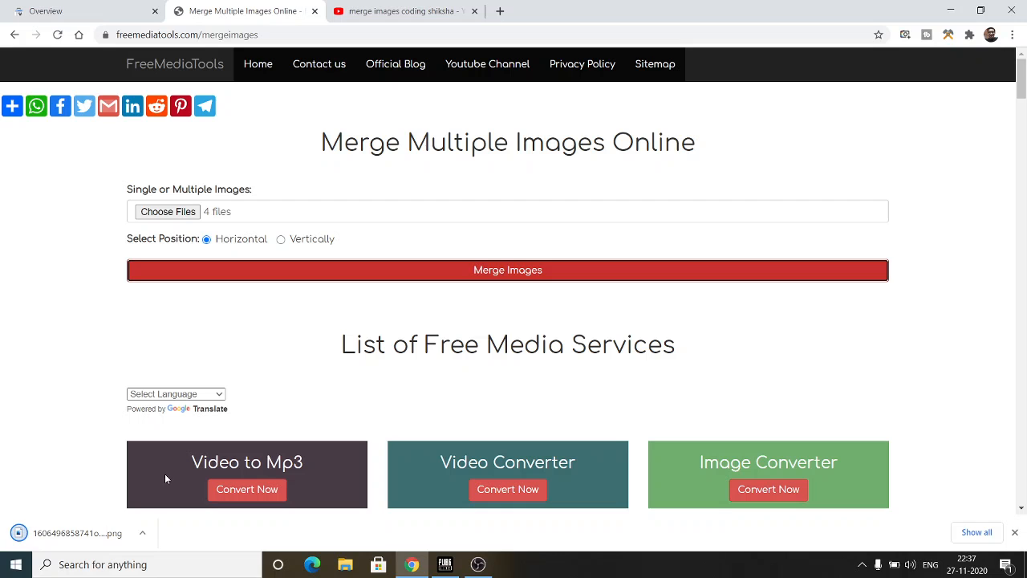
click(76, 533)
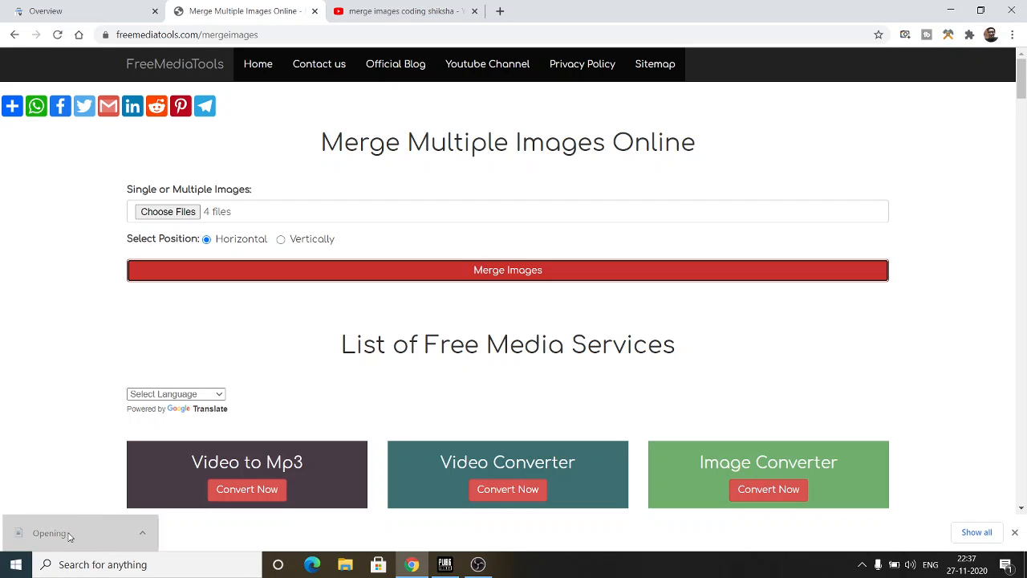
Step: Switch the position to Vertical, re-merge the four screenshots, and open the PNG
click(507, 270)
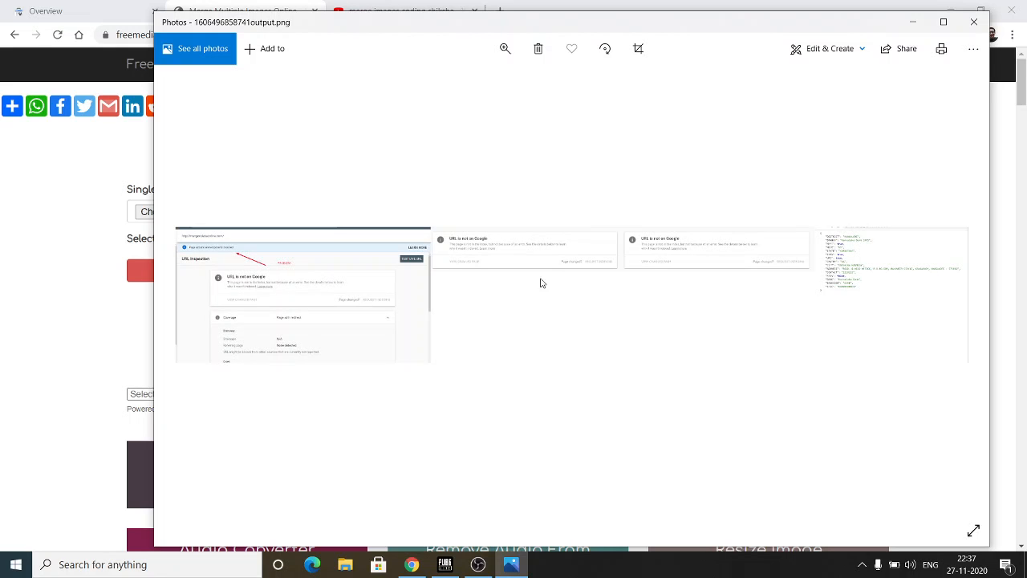
mouse_move(504, 284)
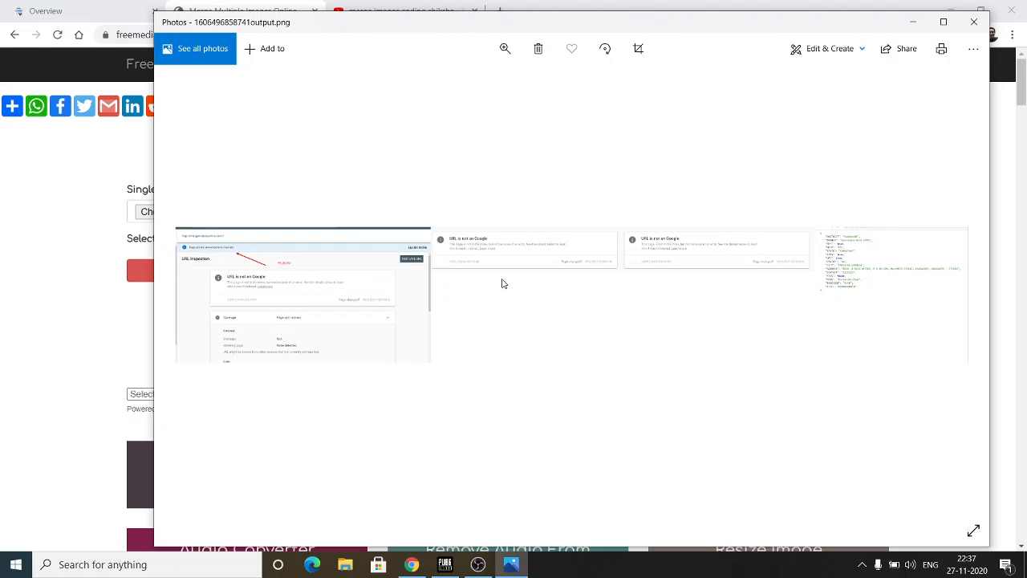
mouse_move(779, 265)
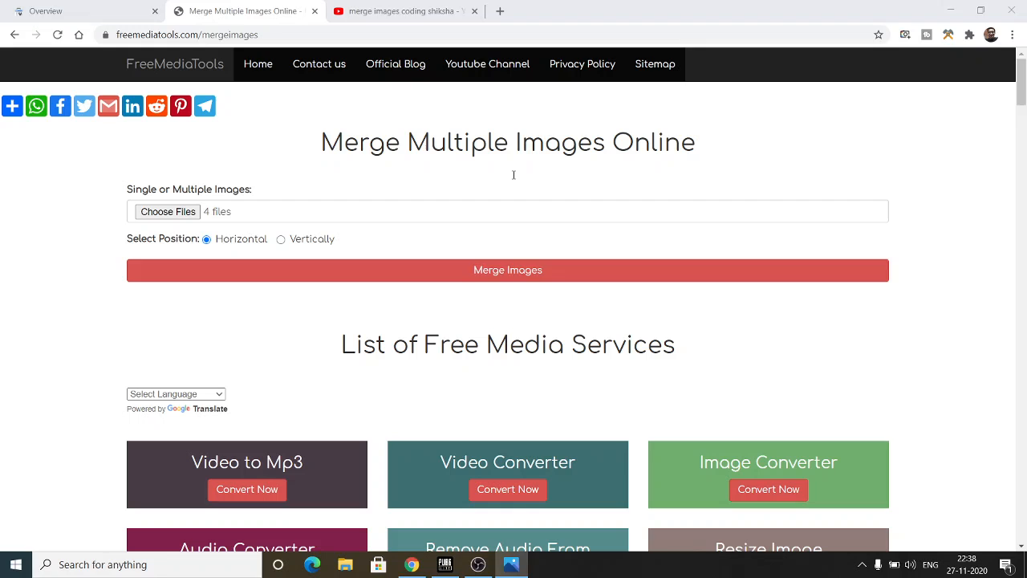
click(281, 239)
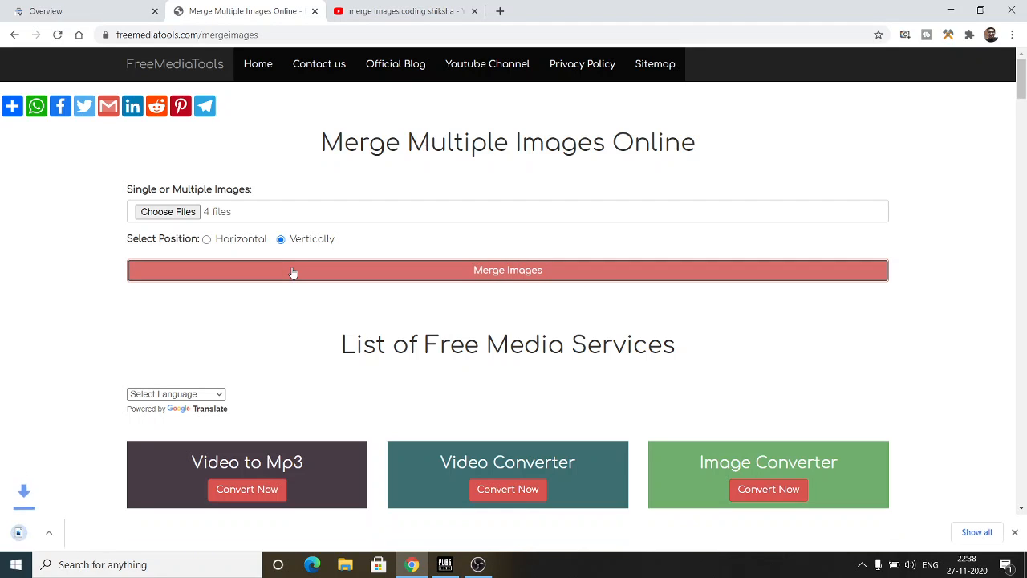
click(508, 270)
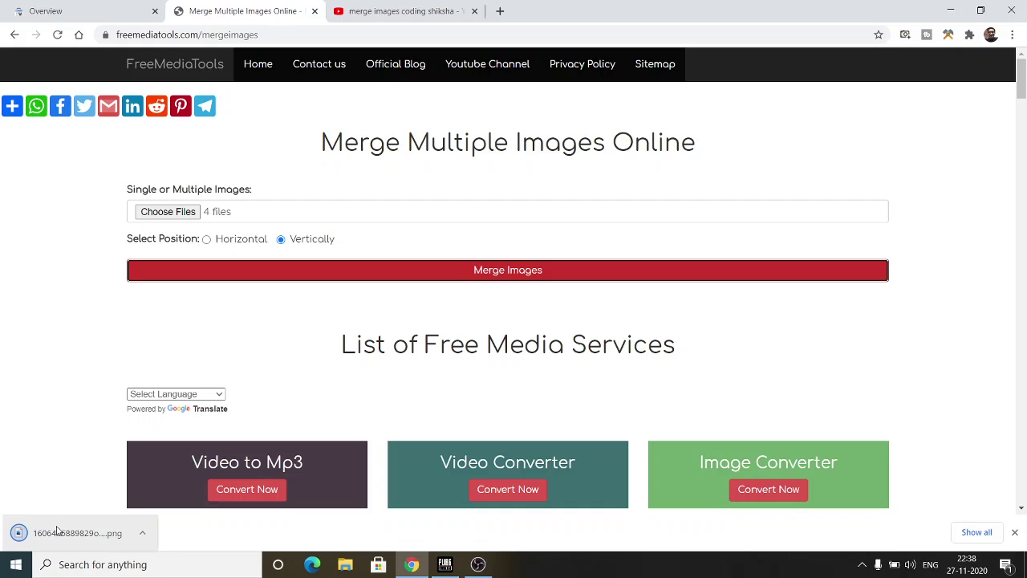
click(78, 533)
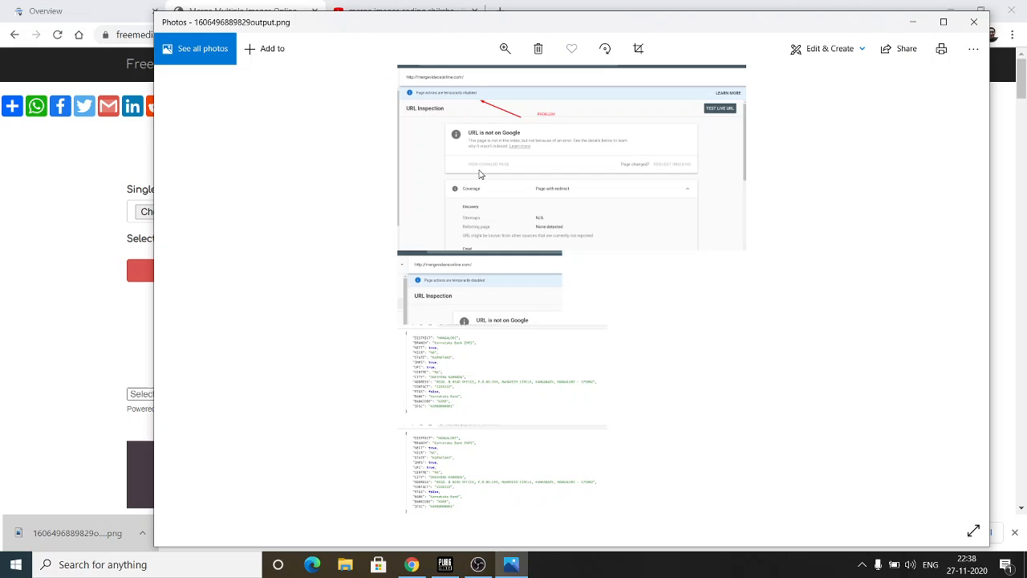
mouse_move(655, 231)
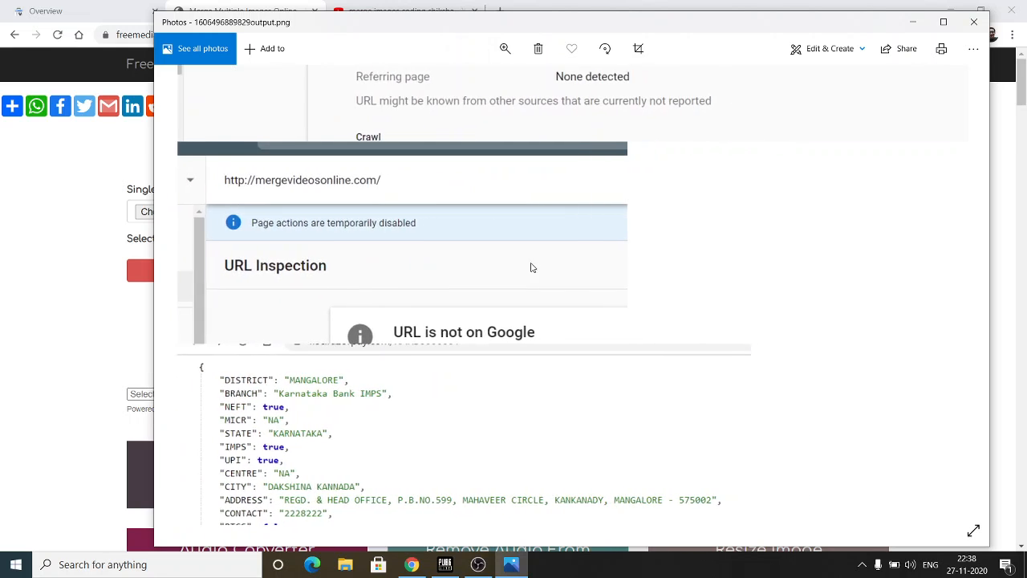
Step: Scroll down through the four stacked screenshots in the vertical output.png
scroll(down, 3)
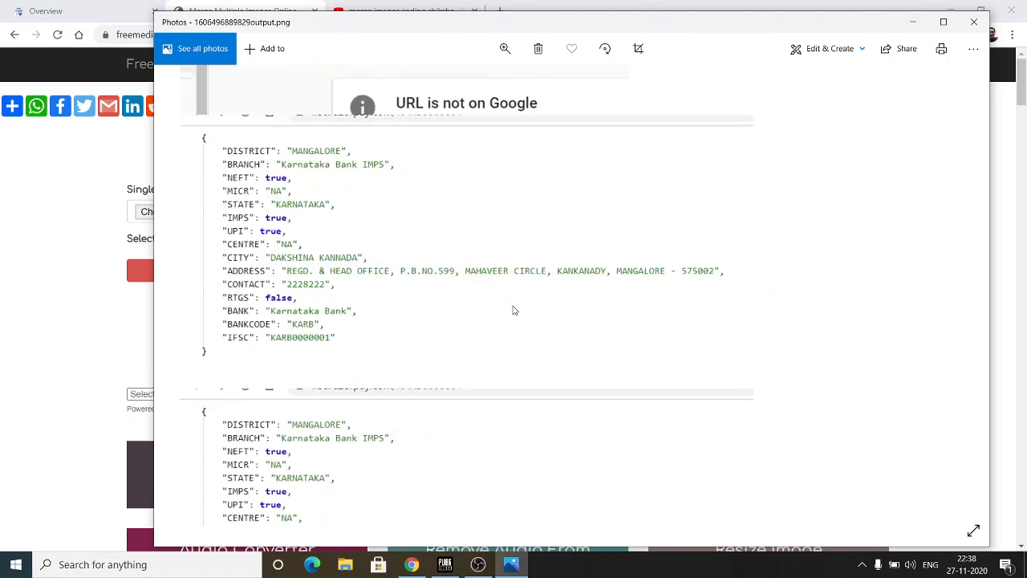
scroll(down, 3)
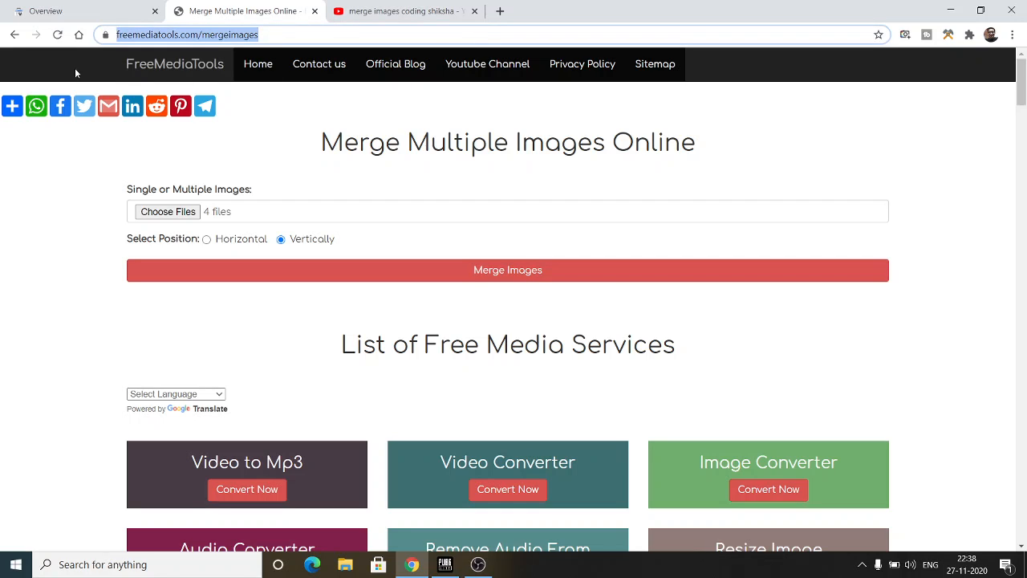
mouse_move(62, 76)
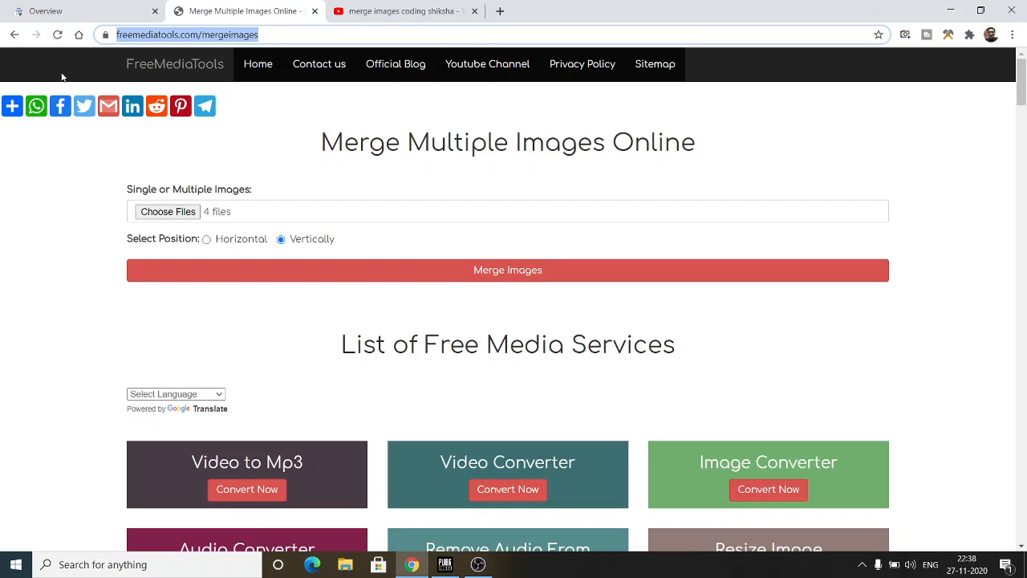
mouse_move(60, 106)
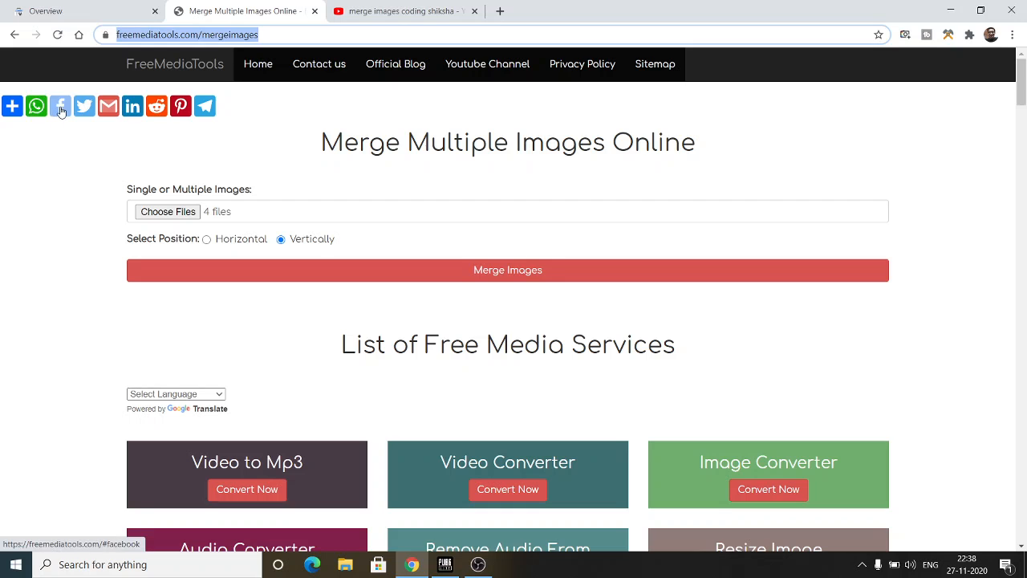
mouse_move(186, 246)
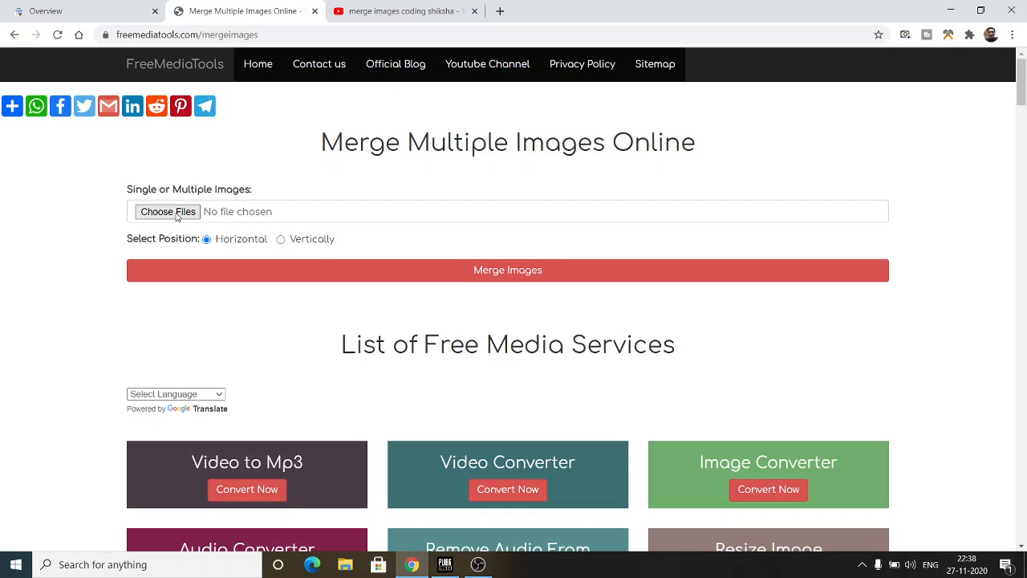
Step: Select Screenshot_21 through Screenshot_28 in Lightshot and load all eight
click(167, 211)
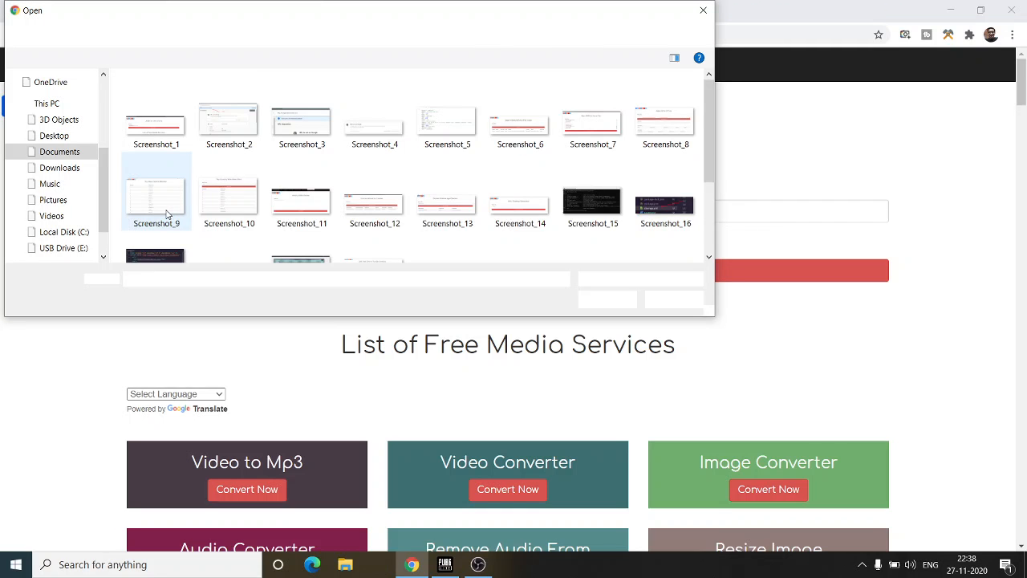
click(447, 213)
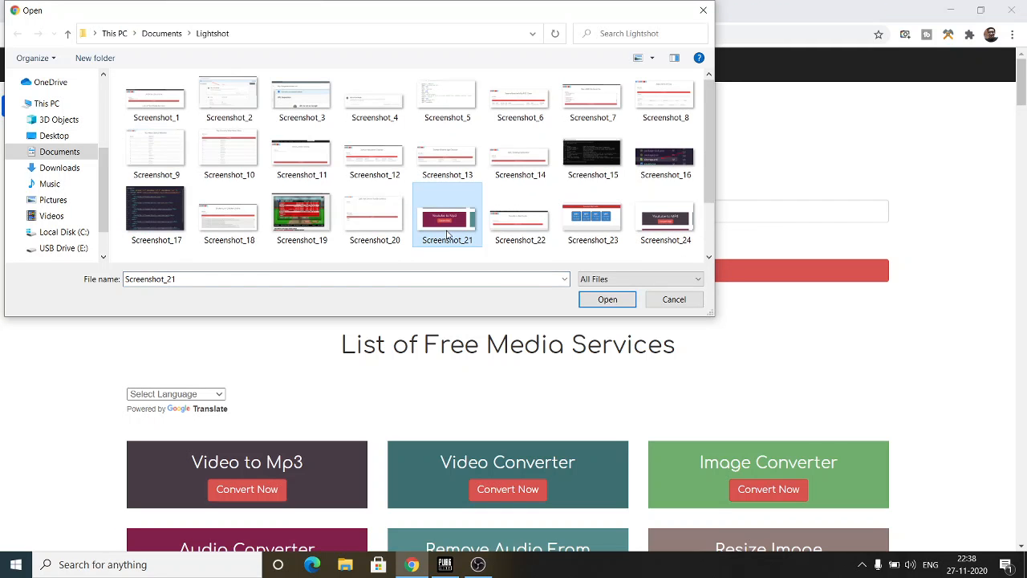
click(592, 214)
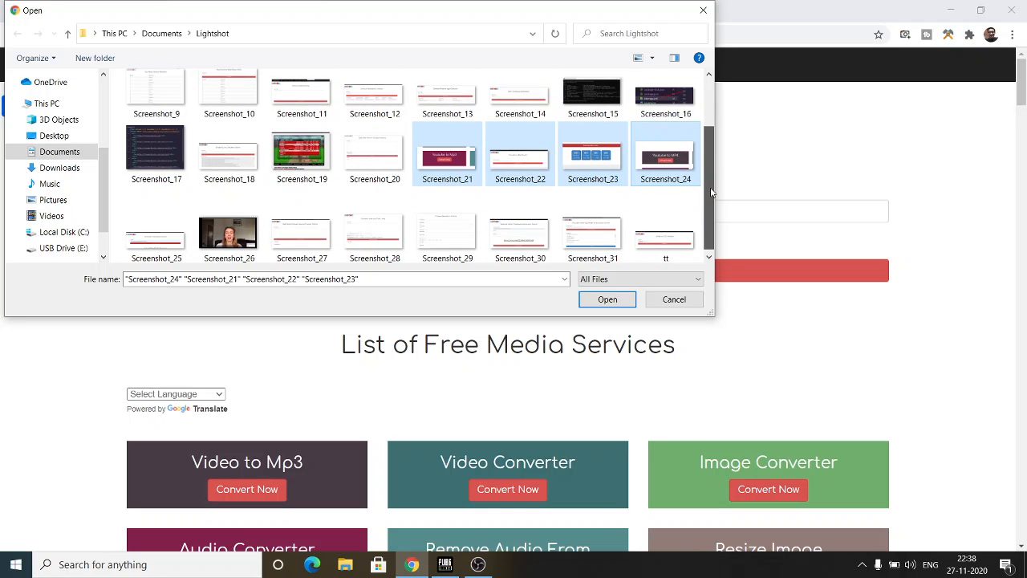
click(156, 229)
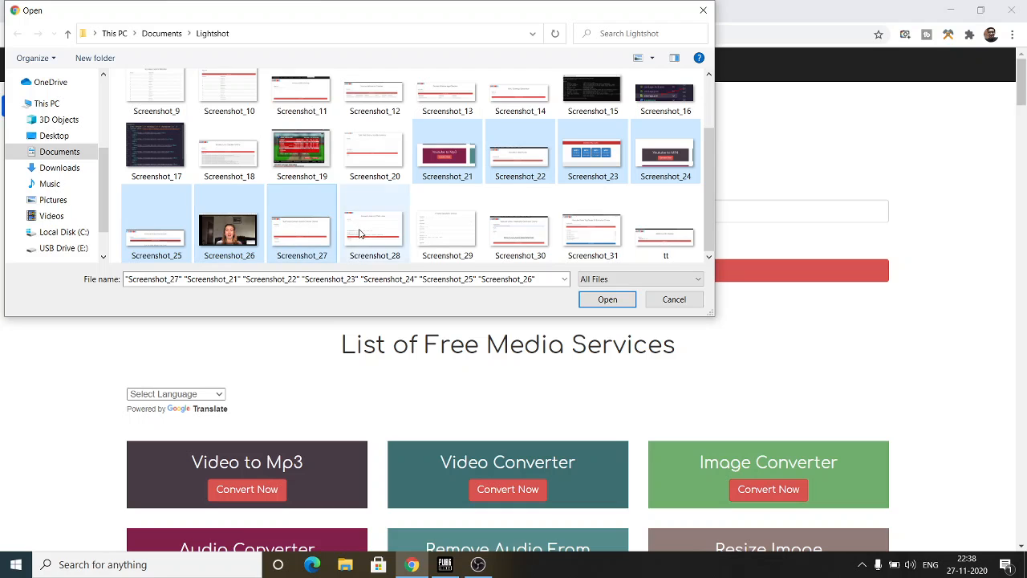
click(608, 298)
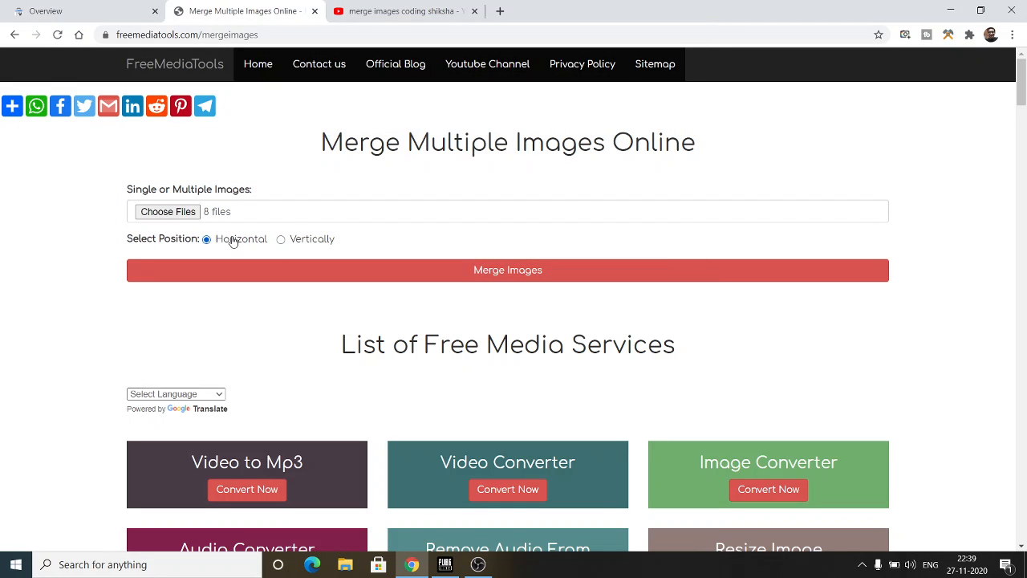
Step: Merge the eight screenshots with horizontal position kept
click(507, 270)
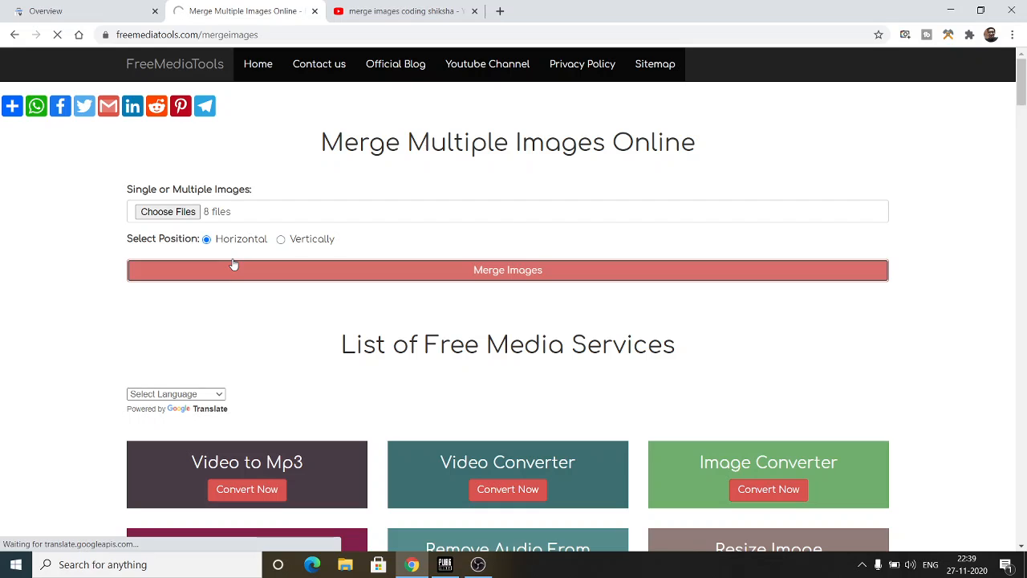
click(508, 270)
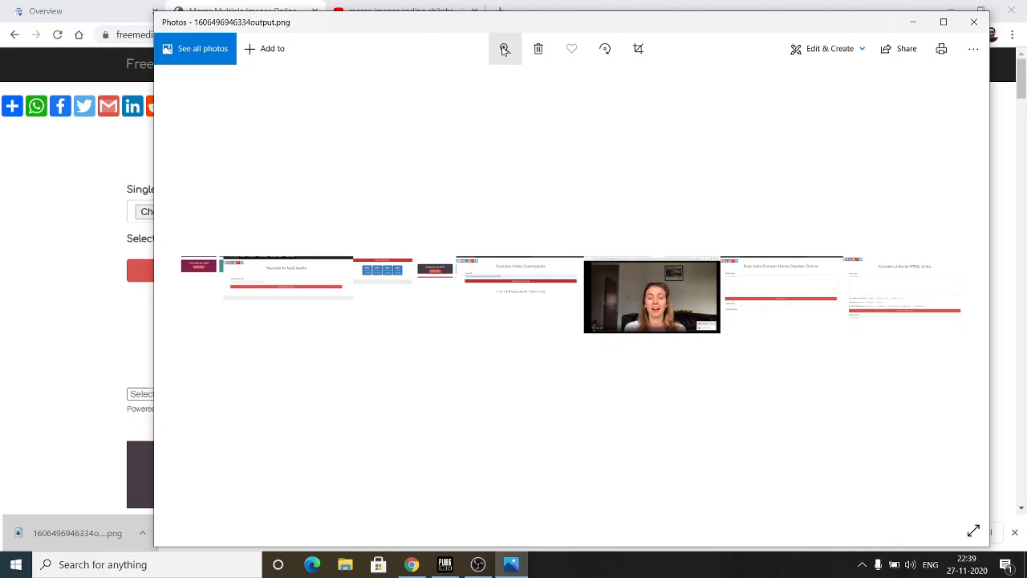
Step: Zoom into the eight-screenshot horizontal strip in Photos, then close Photos
click(504, 48)
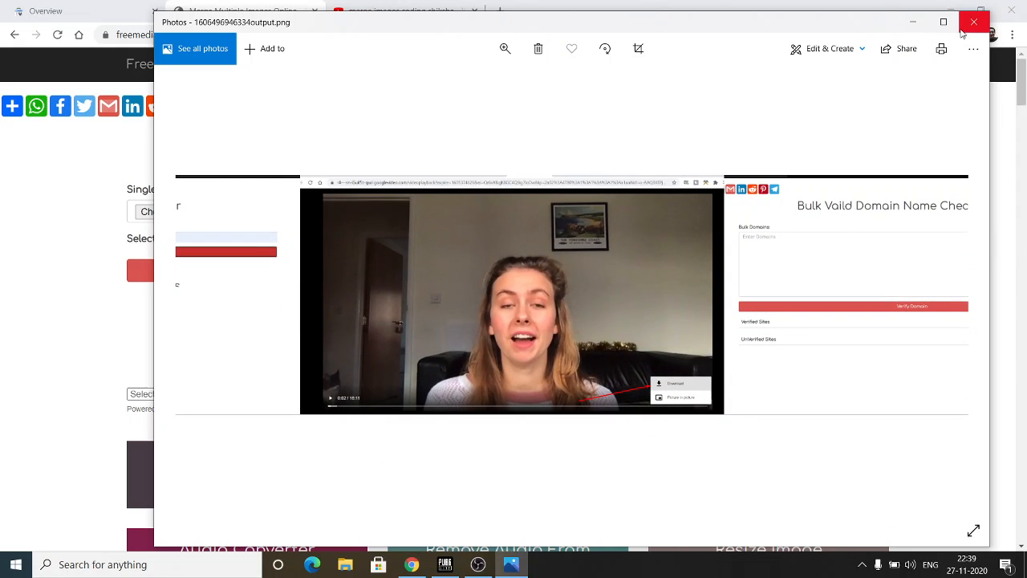
click(975, 21)
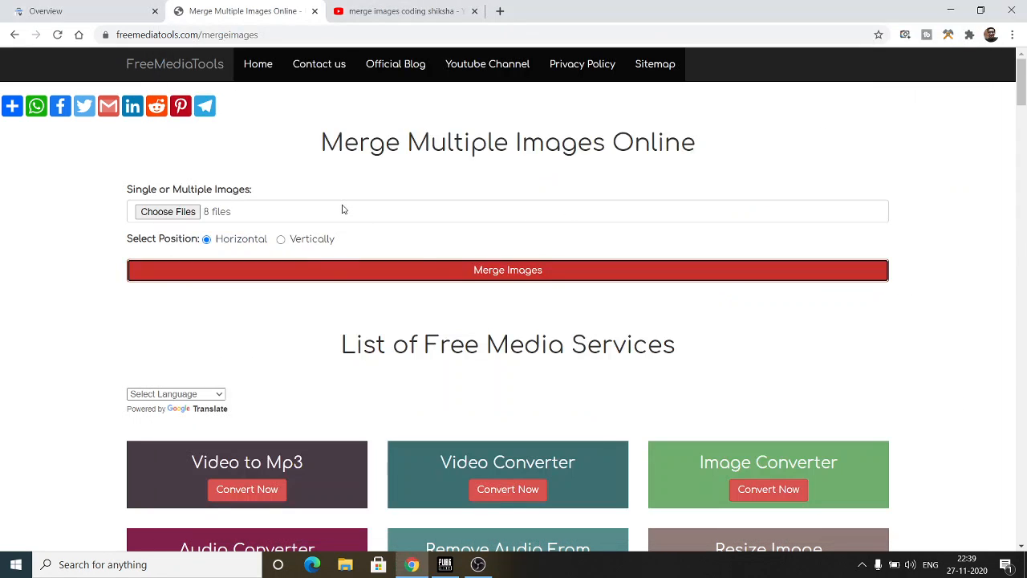